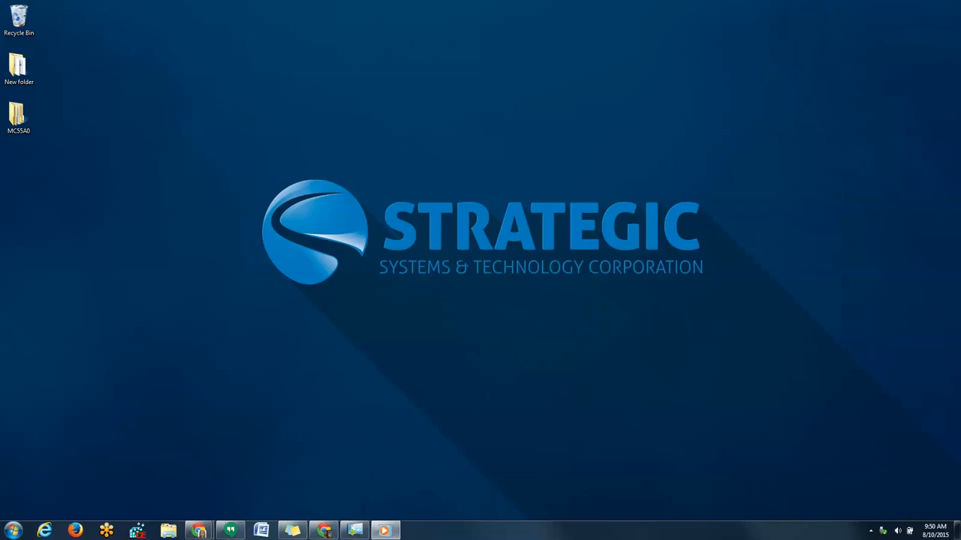
{"action": "mouse_move", "coordinate": [491, 340]}
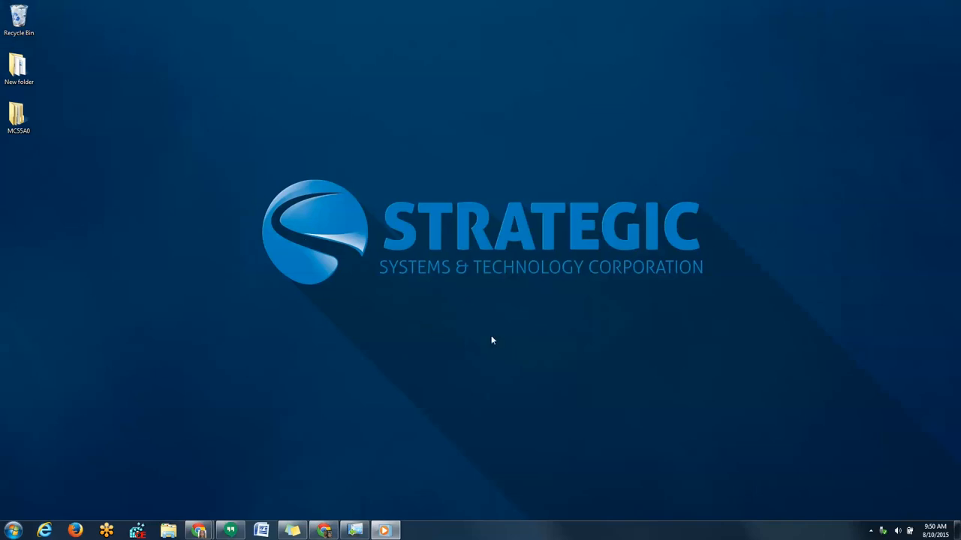
{"action": "mouse_move", "coordinate": [607, 309]}
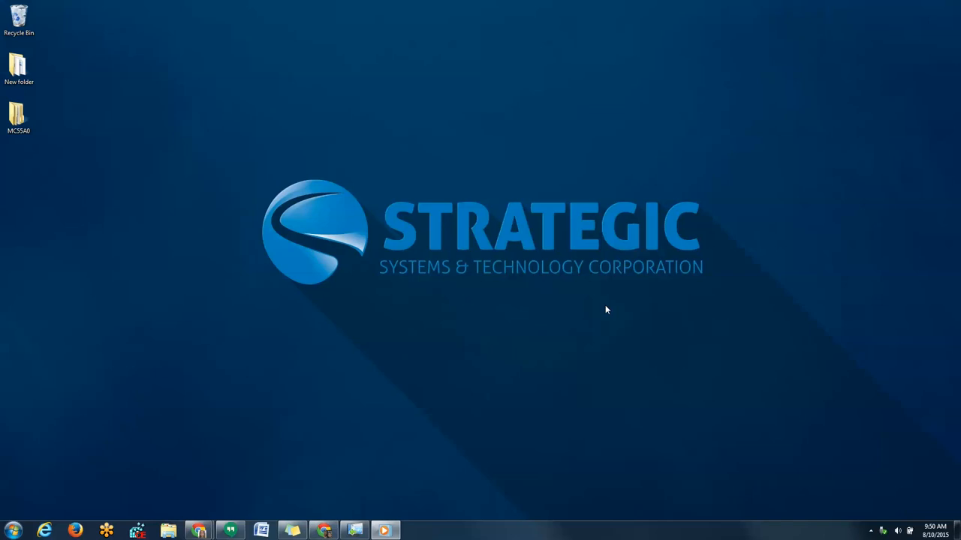
{"action": "mouse_move", "coordinate": [337, 384]}
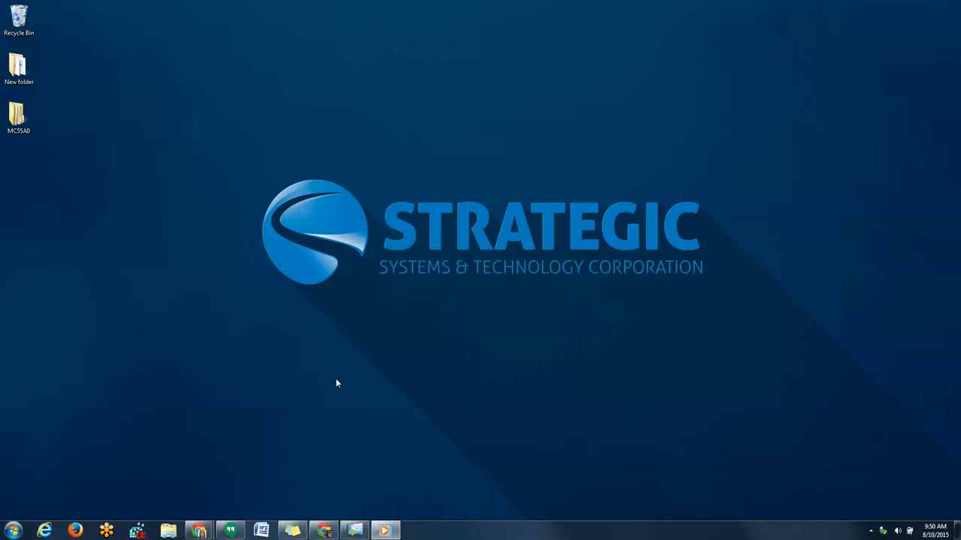
{"action": "mouse_move", "coordinate": [222, 398]}
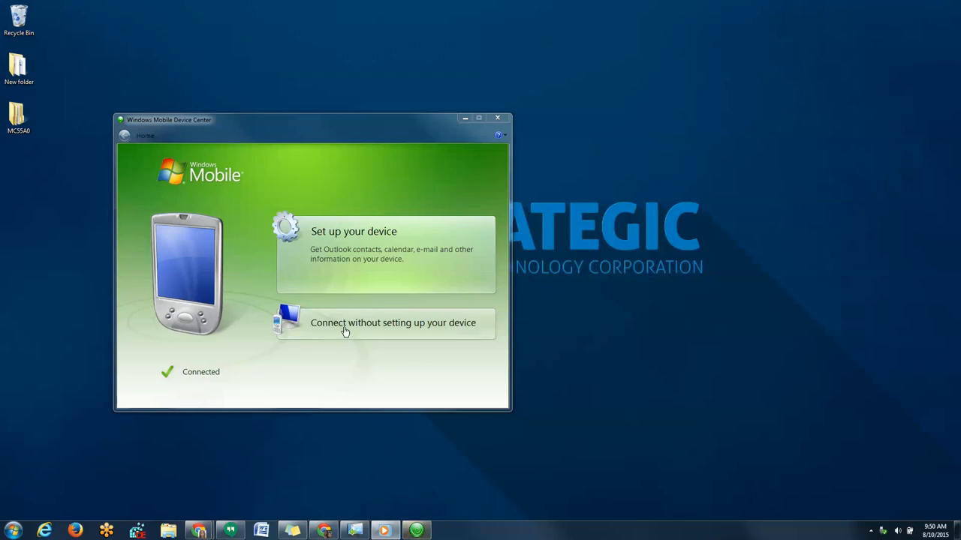
Step: Connect without a partnership, browse the handheld's files, and open its Temp folder
{"action": "left_click", "coordinate": [393, 323]}
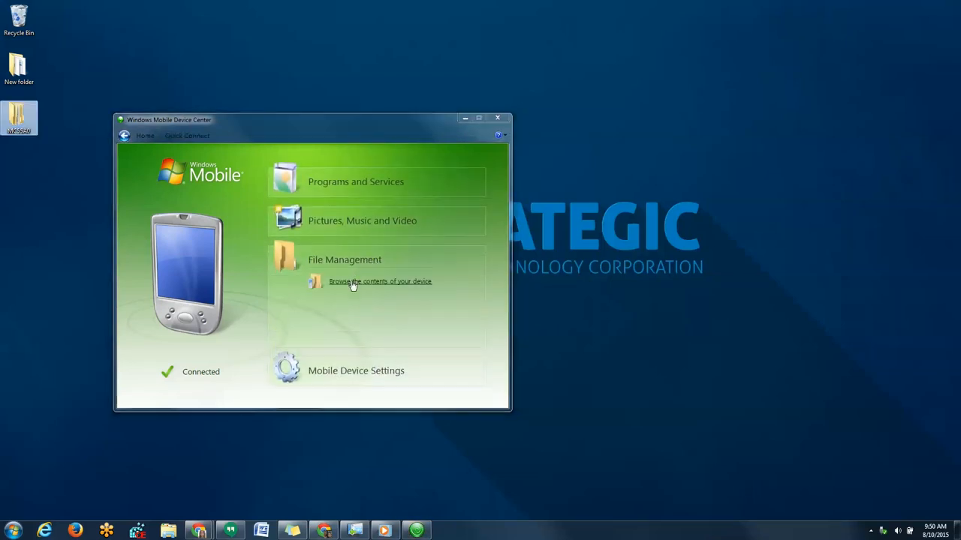
{"action": "left_click", "coordinate": [380, 281]}
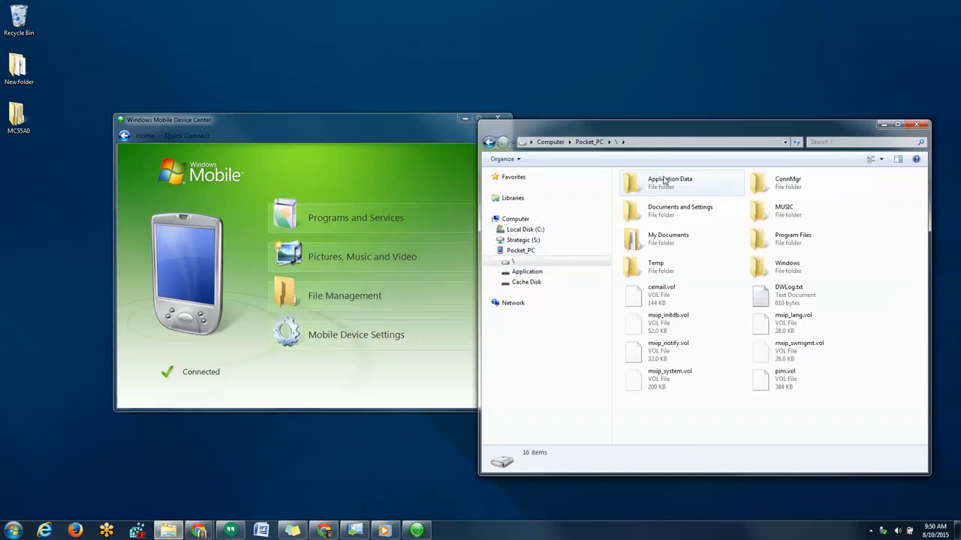
{"action": "mouse_move", "coordinate": [667, 266]}
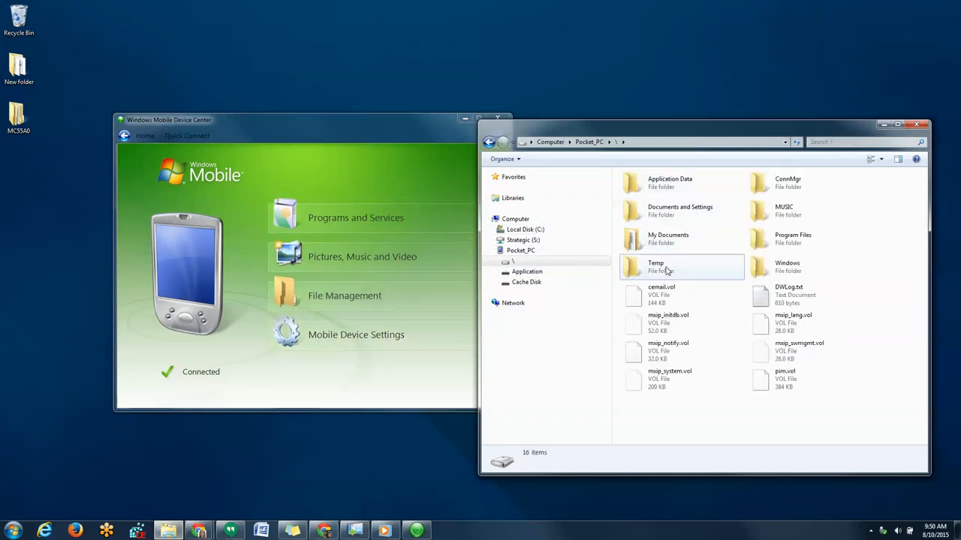
{"action": "double_click", "coordinate": [655, 266]}
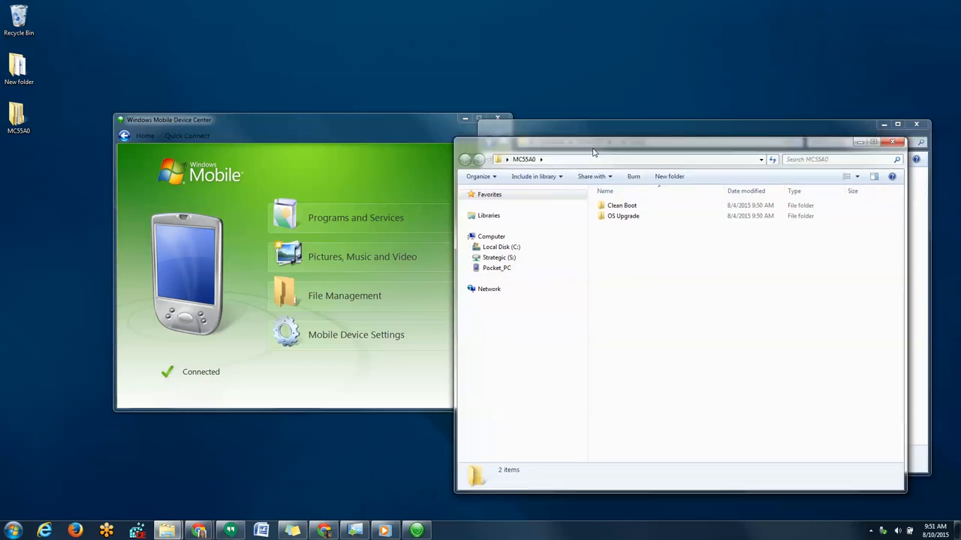
Step: Copy all five files from Clean Boot > 55Axw65xxxDBA00001 into the handheld's Temp folder
{"action": "double_click", "coordinate": [622, 205]}
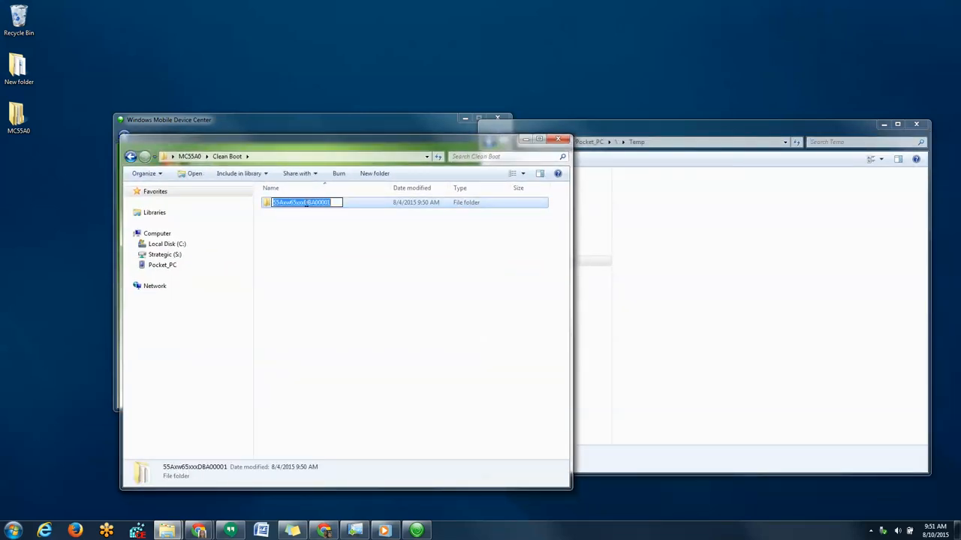
{"action": "double_click", "coordinate": [300, 202]}
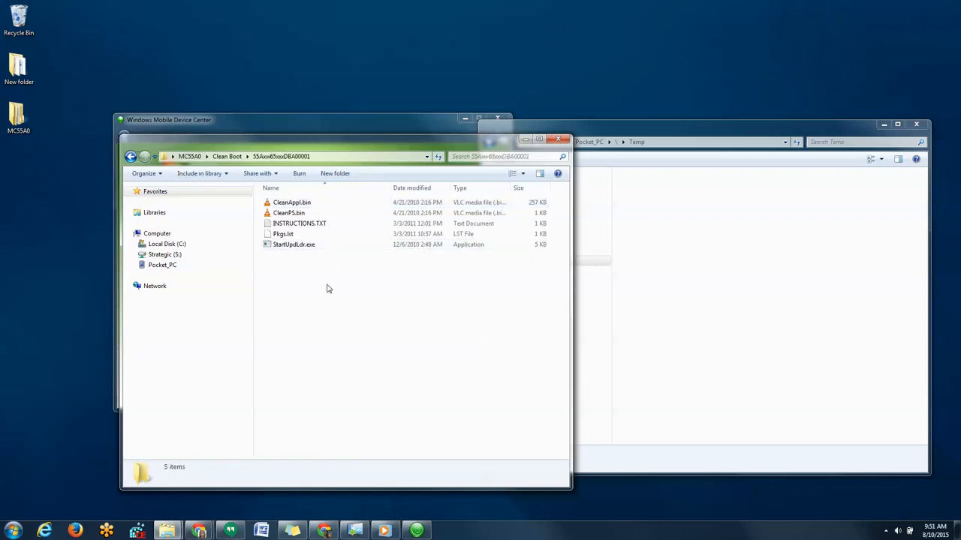
{"action": "key", "text": "ctrl+a"}
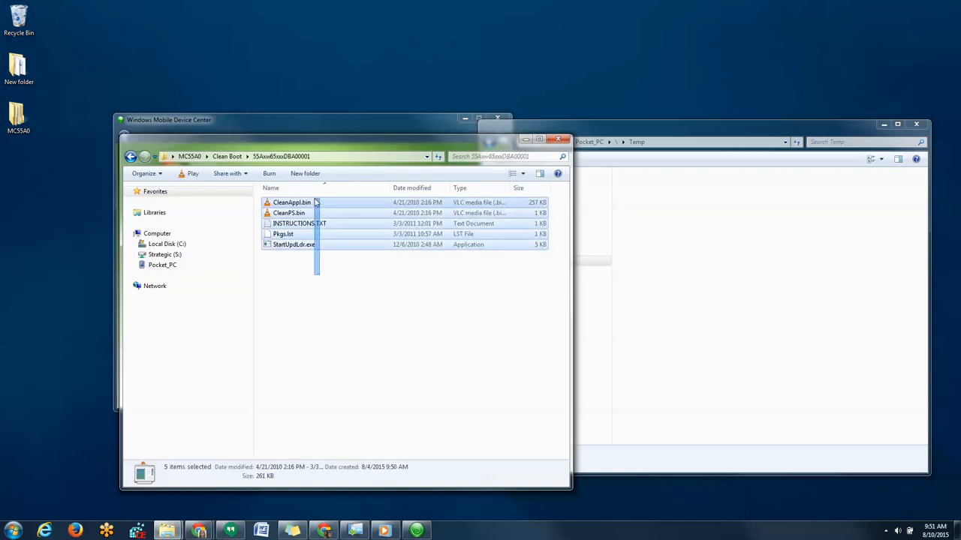
{"action": "mouse_move", "coordinate": [338, 216]}
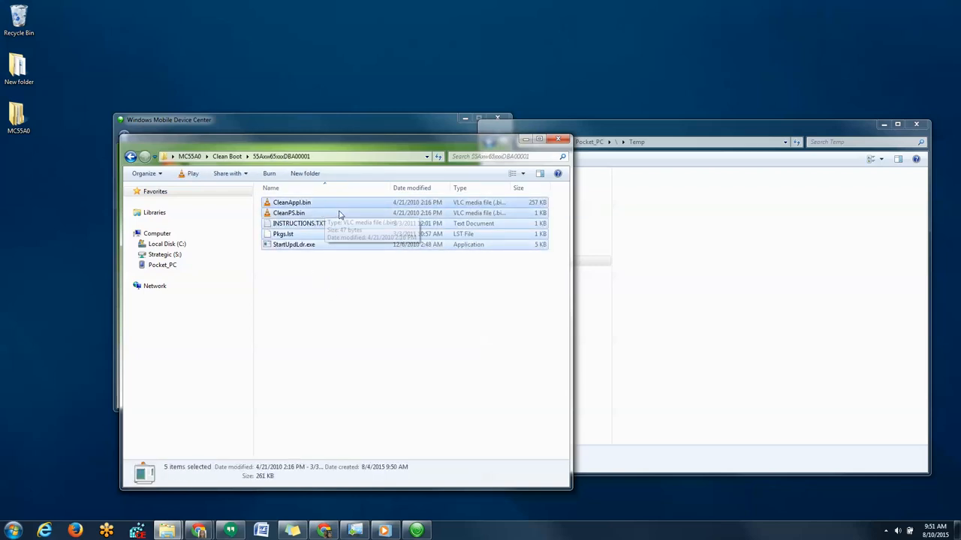
{"action": "right_click", "coordinate": [339, 218]}
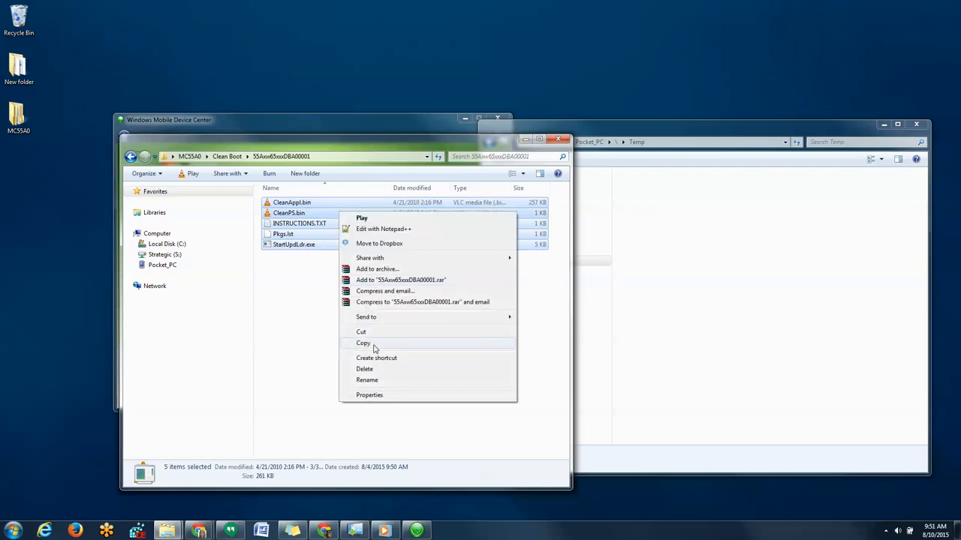
{"action": "left_click", "coordinate": [363, 343]}
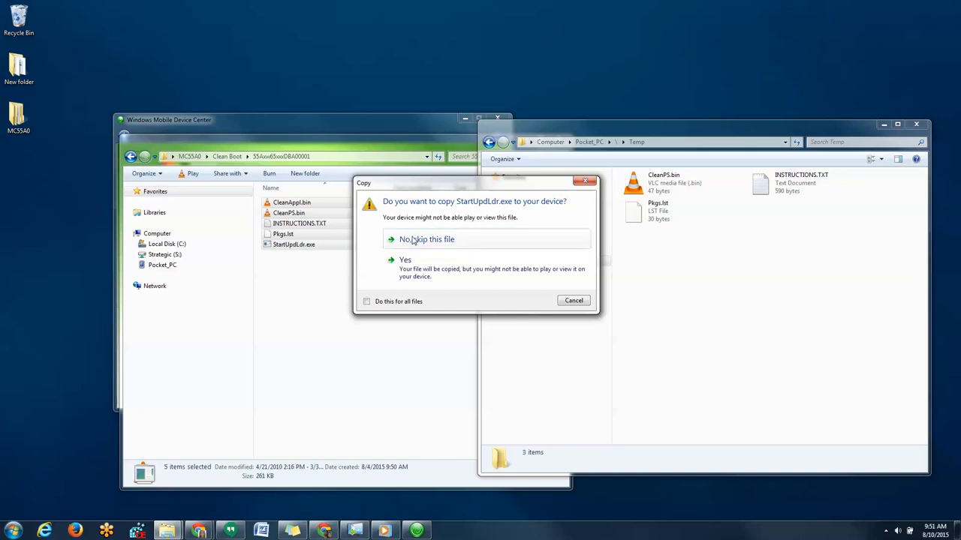
{"action": "left_click", "coordinate": [367, 301]}
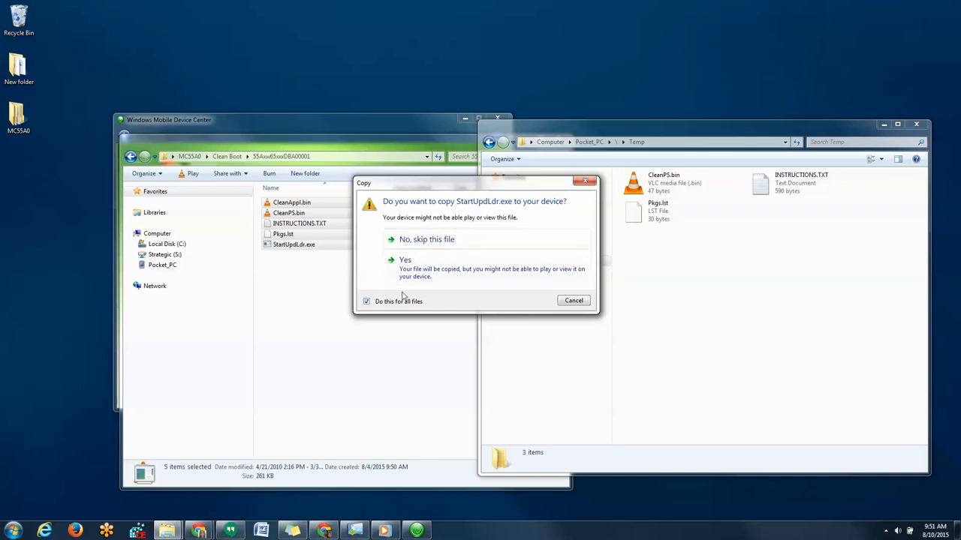
{"action": "left_click", "coordinate": [405, 260]}
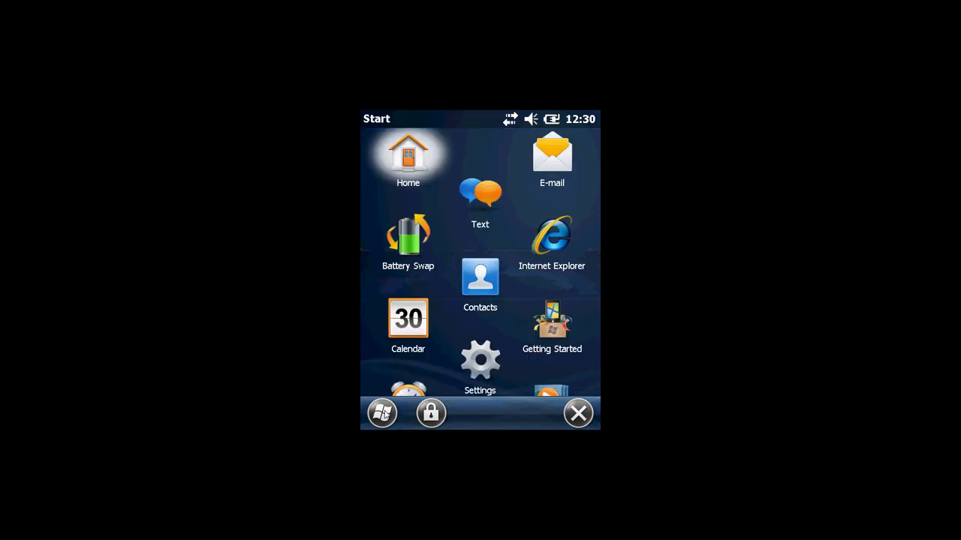
Step: Scroll down the handheld's Start screen to the File Explorer icon
{"action": "scroll", "scroll_direction": "down", "scroll_amount": 3}
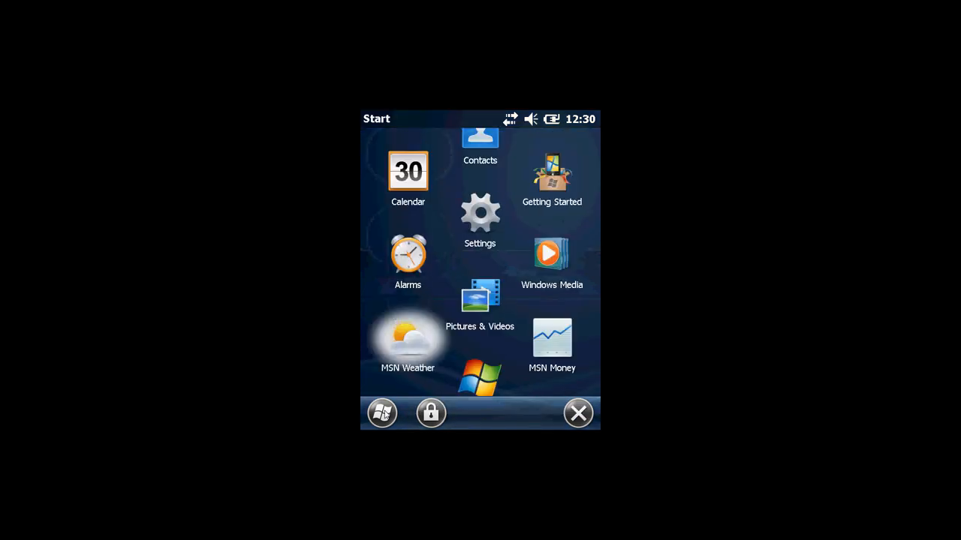
{"action": "scroll", "scroll_direction": "down", "scroll_amount": 3}
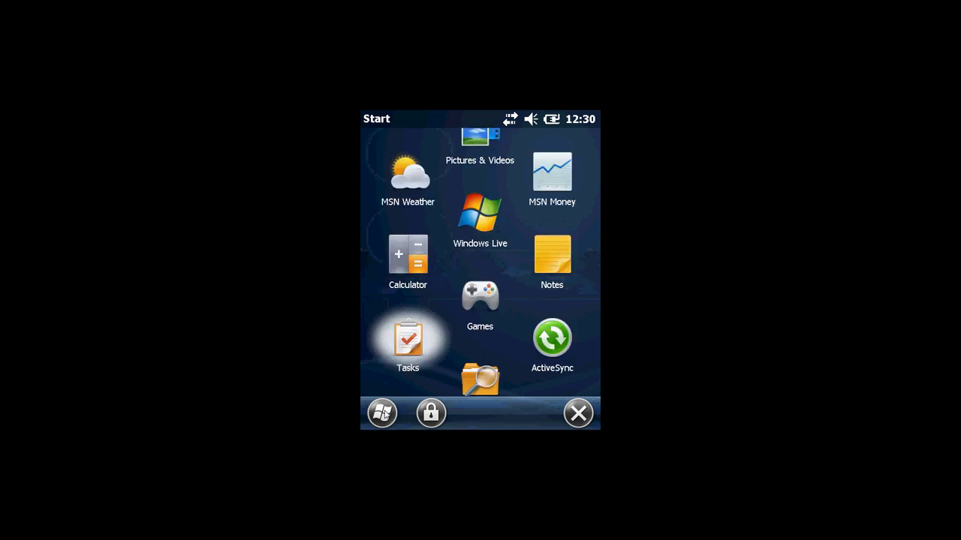
{"action": "scroll", "scroll_direction": "down", "scroll_amount": 3}
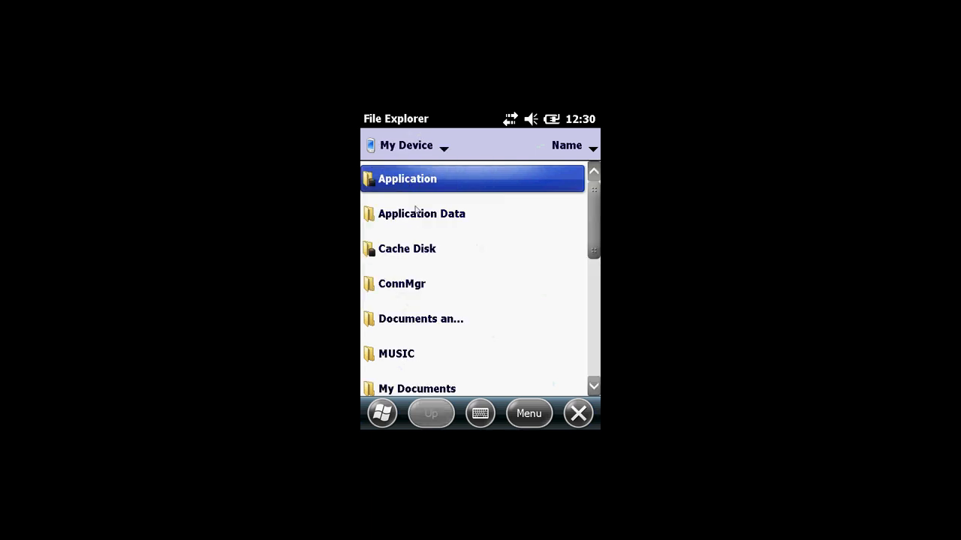
Step: Open the device's Temp folder and run StartUpdLdr to start the clean boot
{"action": "left_click", "coordinate": [396, 354]}
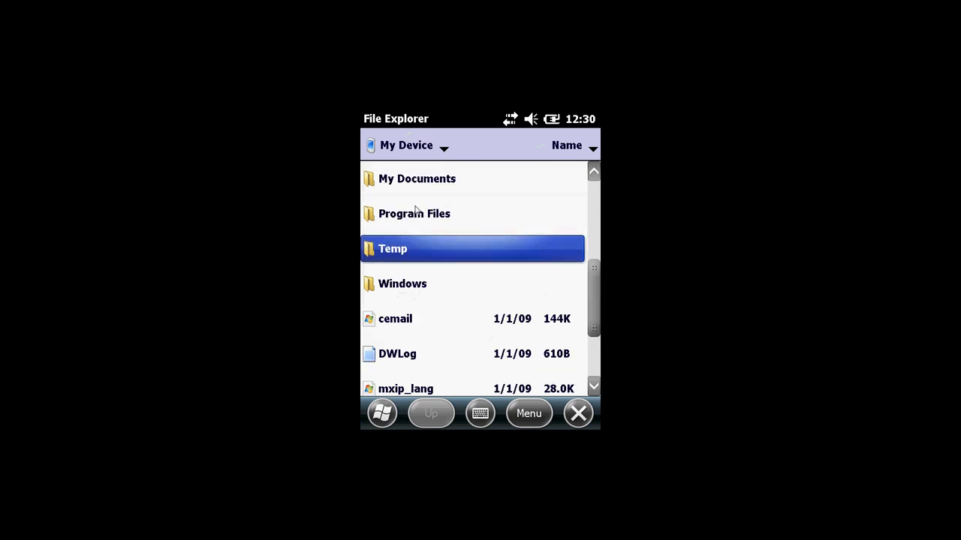
{"action": "double_click", "coordinate": [393, 248]}
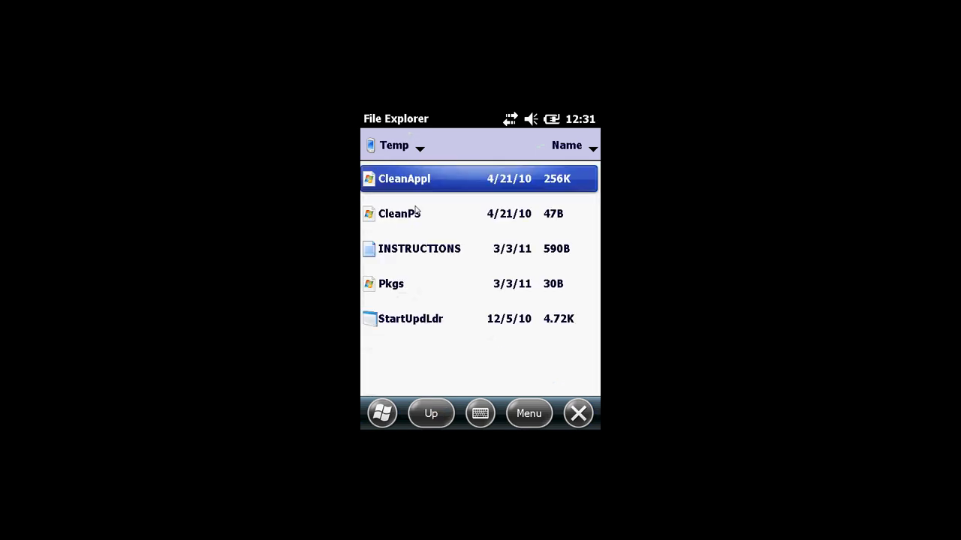
{"action": "left_click", "coordinate": [410, 318]}
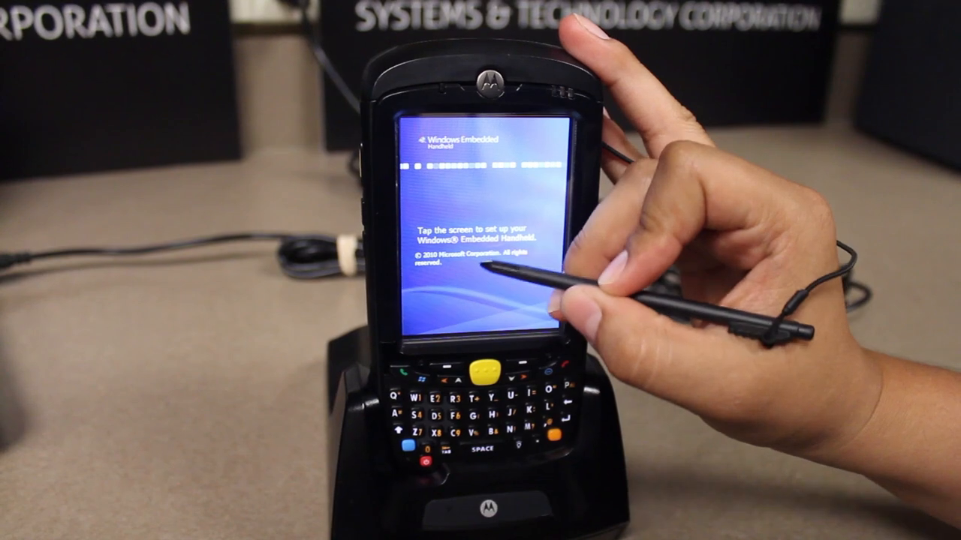
Step: Tap the welcome screen to proceed to screen alignment calibration
{"action": "left_click", "coordinate": [481, 225]}
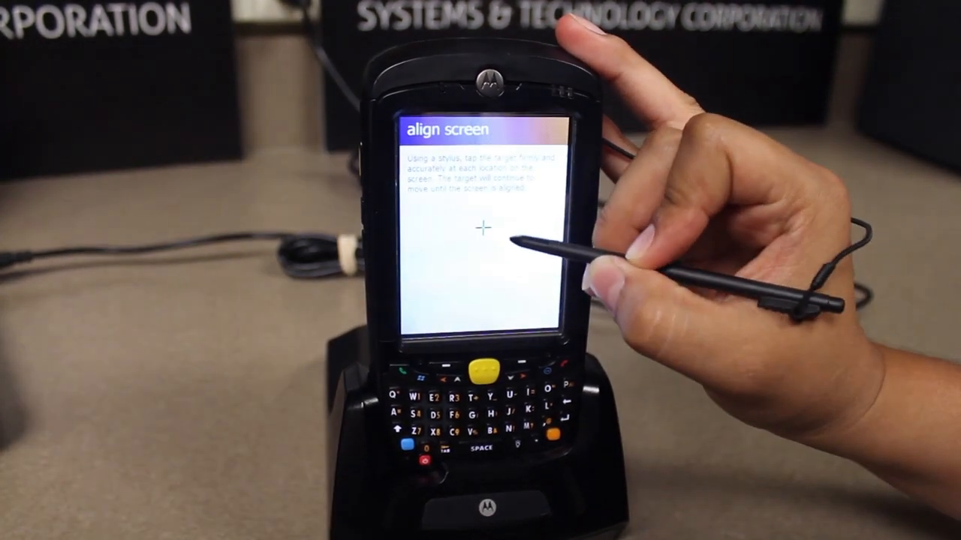